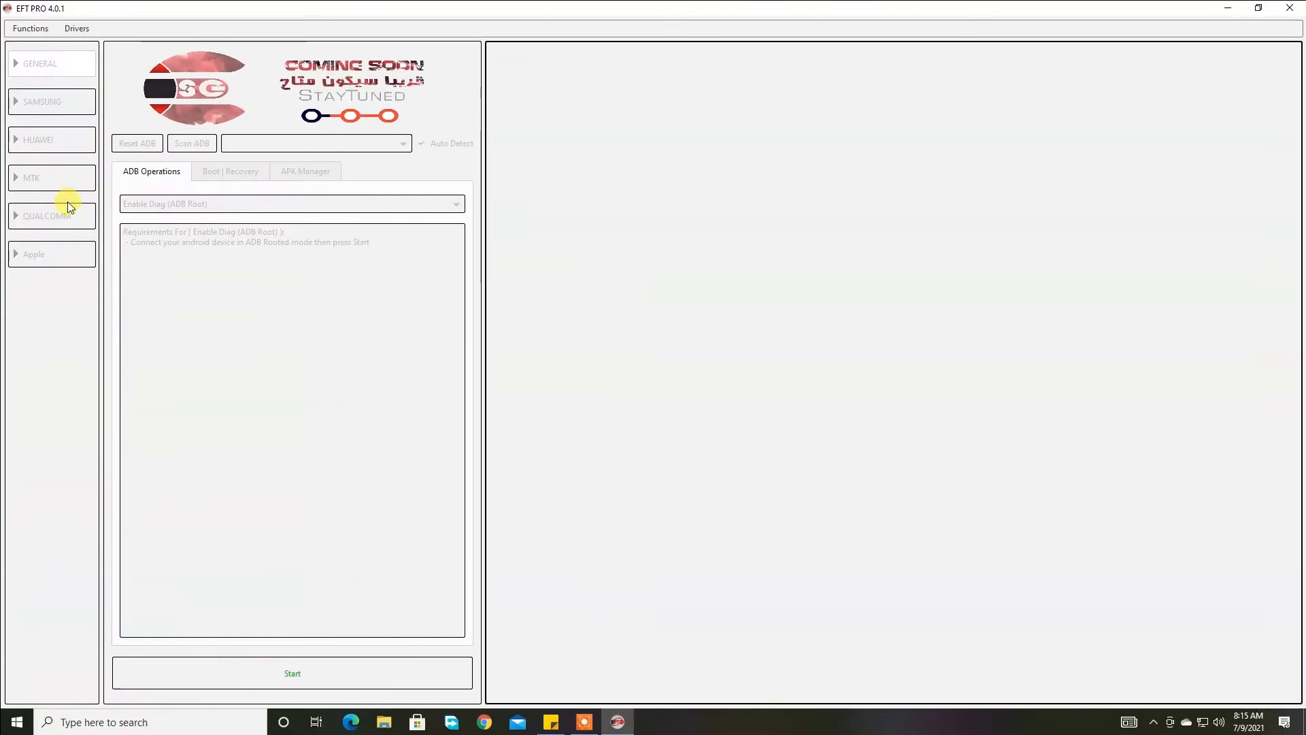
- Run the MTK META Factory Reset with Alternative META Switch method enabled, hitting the MetaCore.dll error
left_click(32, 177)
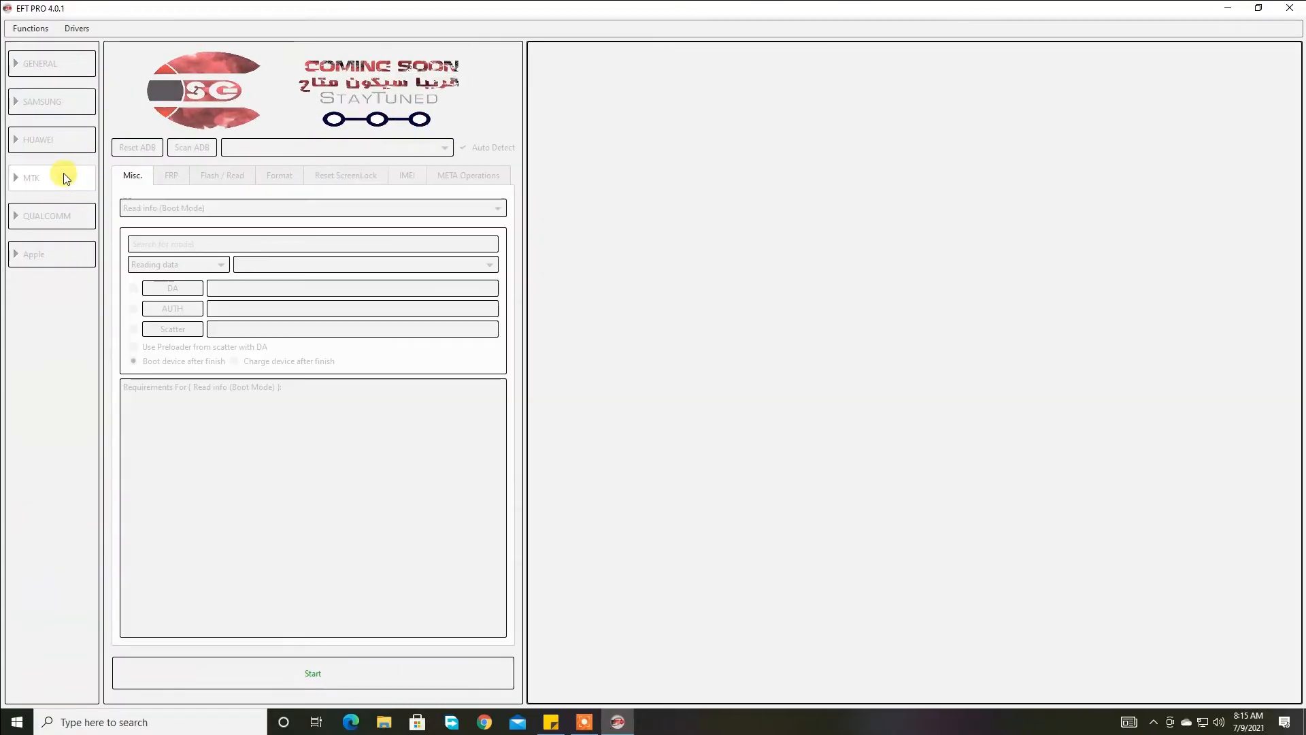
left_click(468, 175)
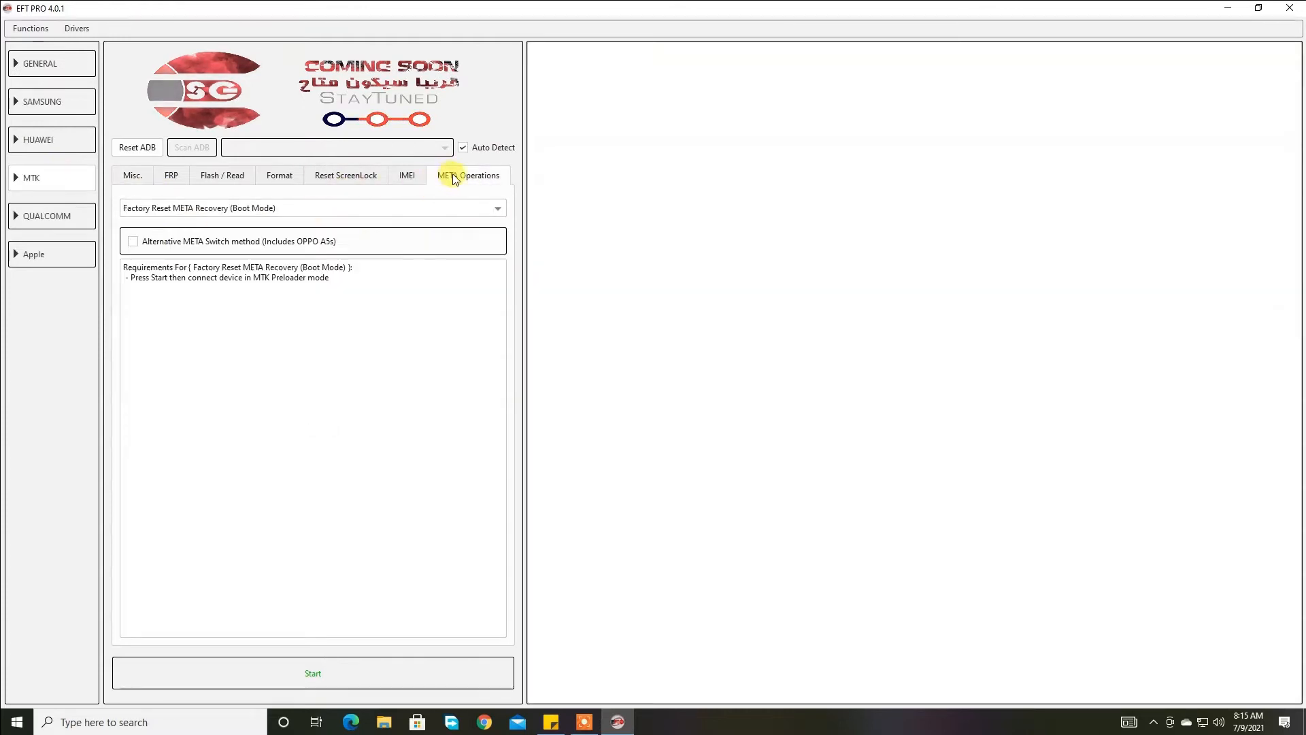
mouse_move(169, 242)
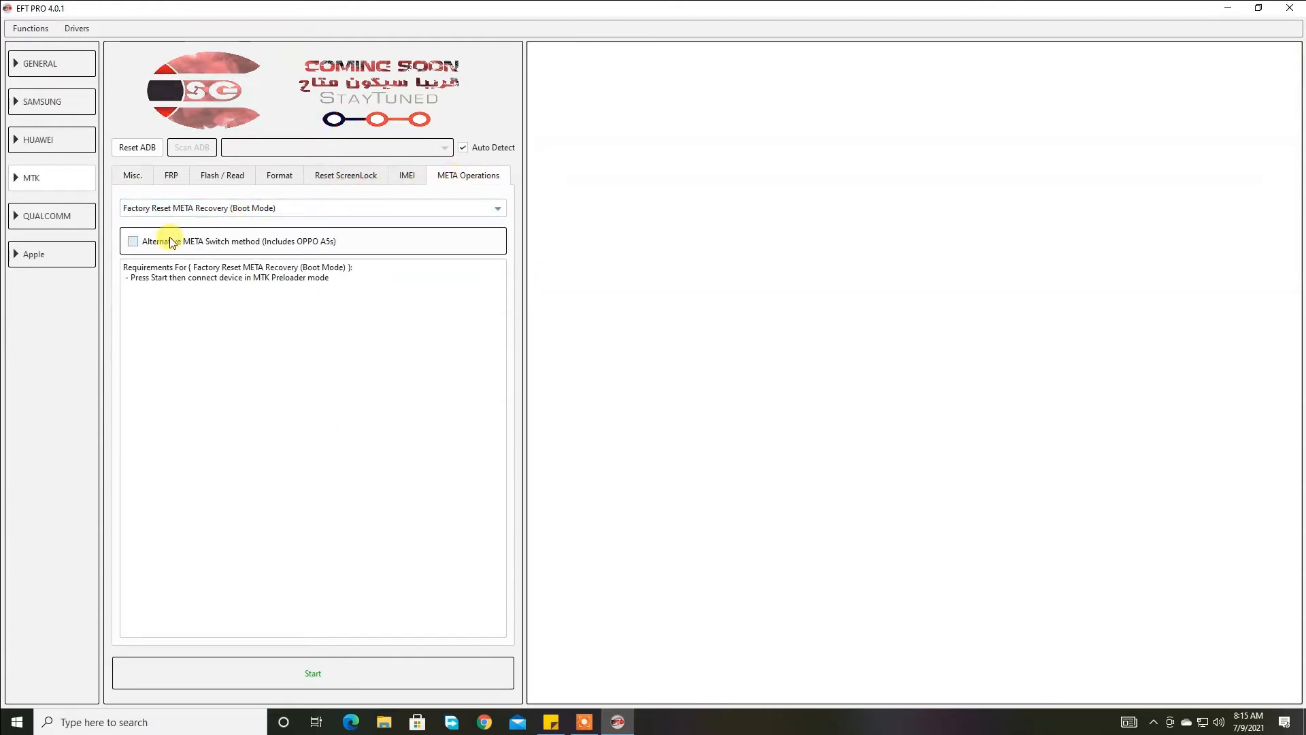
left_click(312, 672)
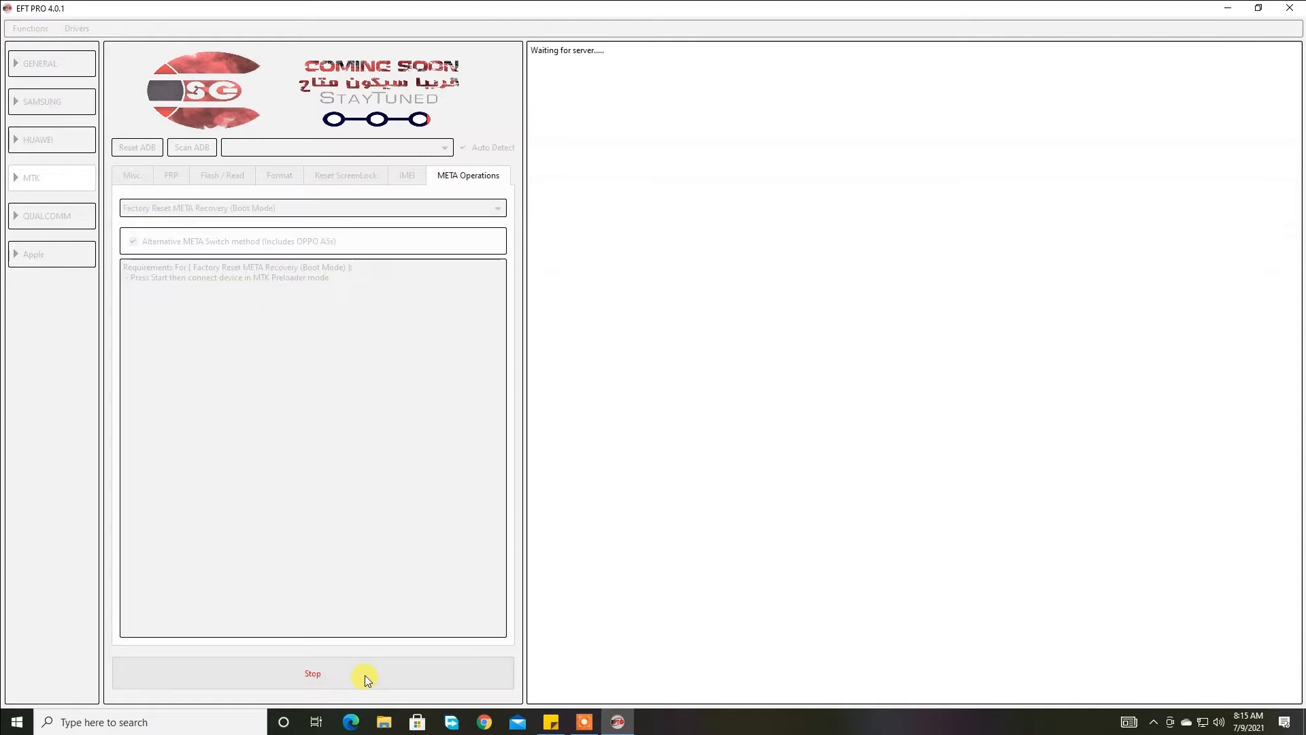
left_click(313, 673)
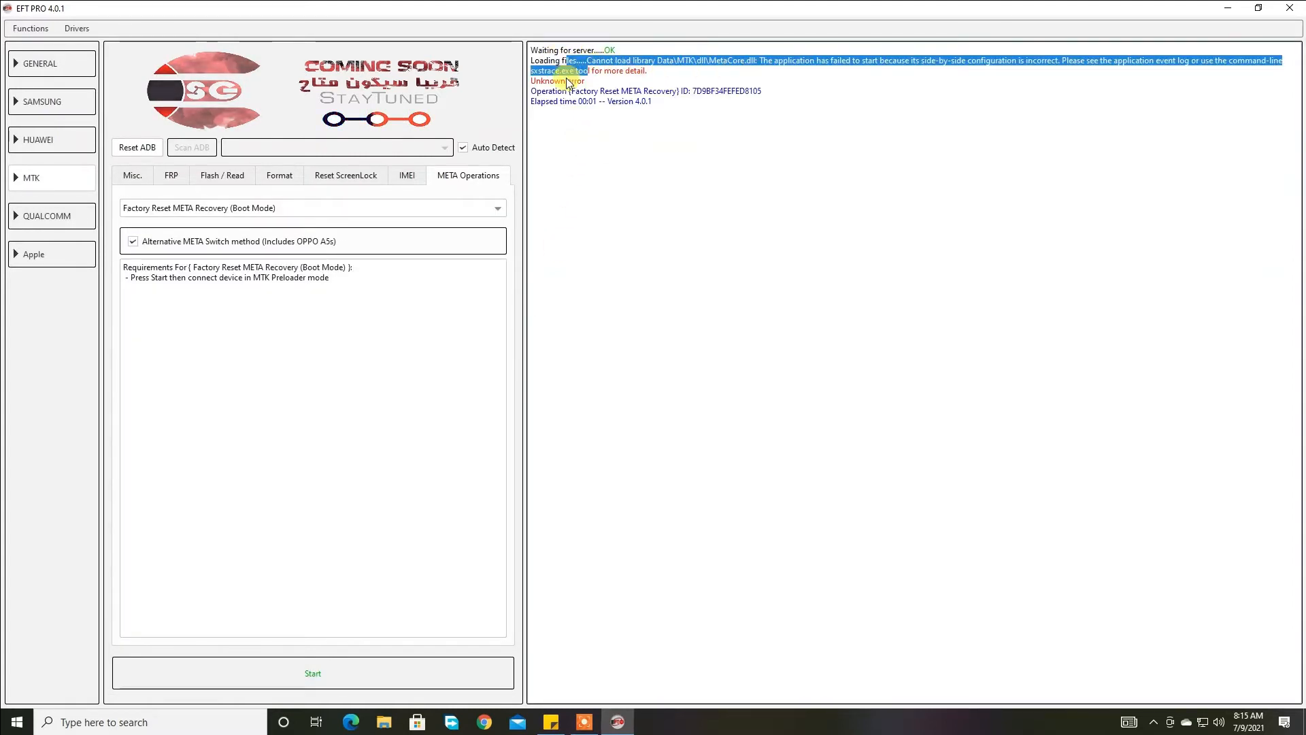
mouse_move(697, 137)
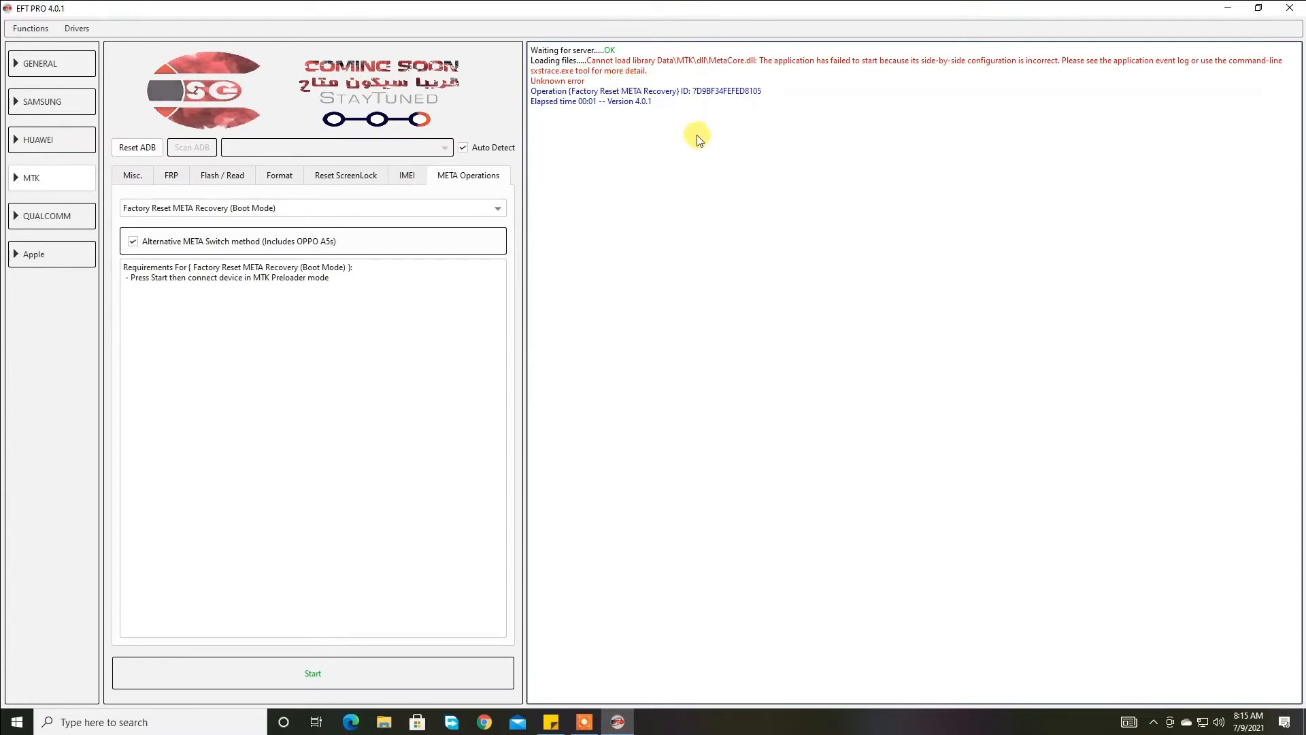
mouse_move(833, 83)
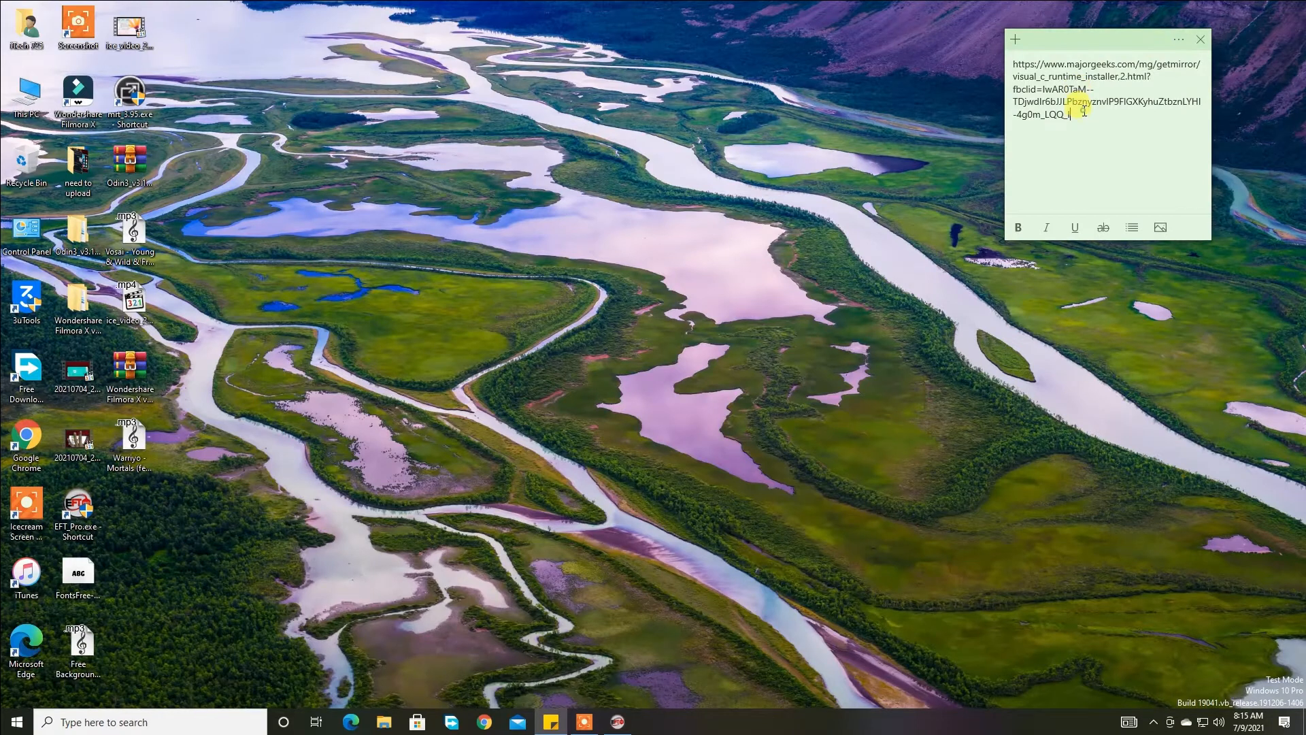
- Copy the Visual C++ runtime download link from the sticky note
right_click(1108, 88)
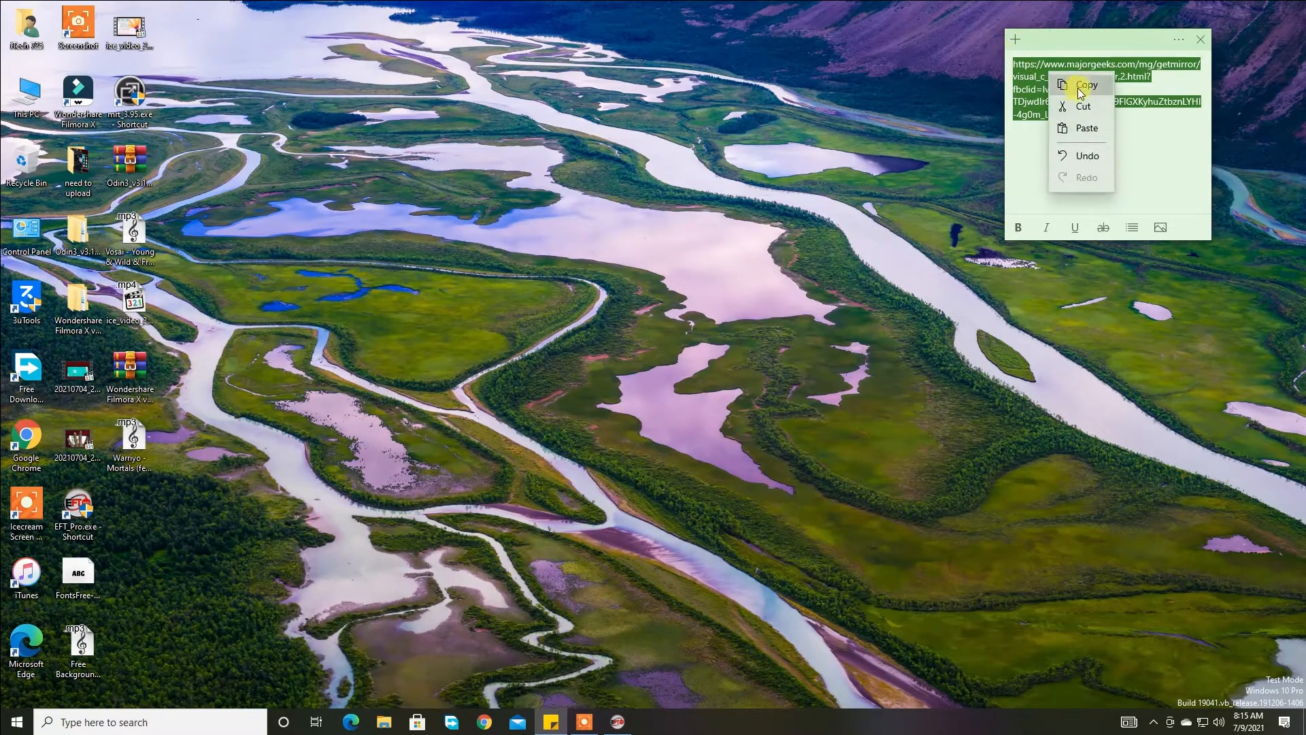
right_click(281, 36)
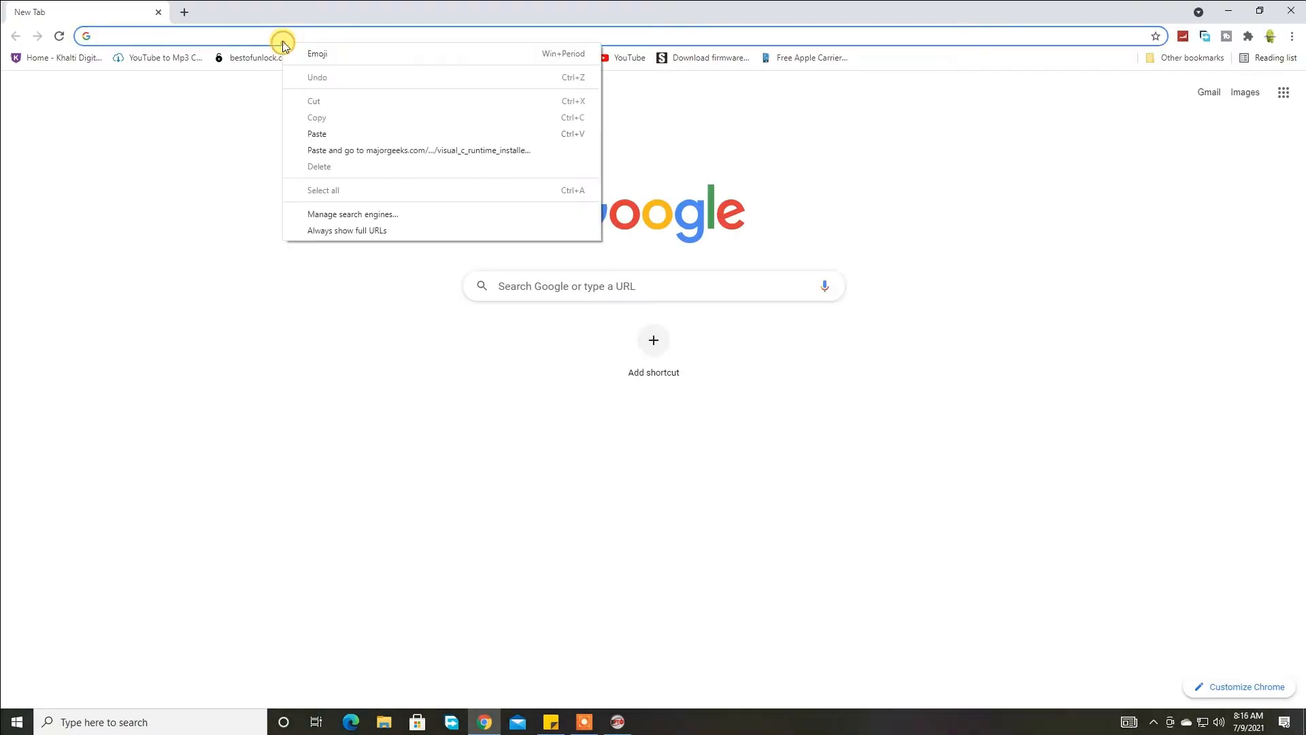
- Load the copied MajorGeeks link in Chrome and download the Visual C++ v56 installer via Free Download Manager
left_click(418, 151)
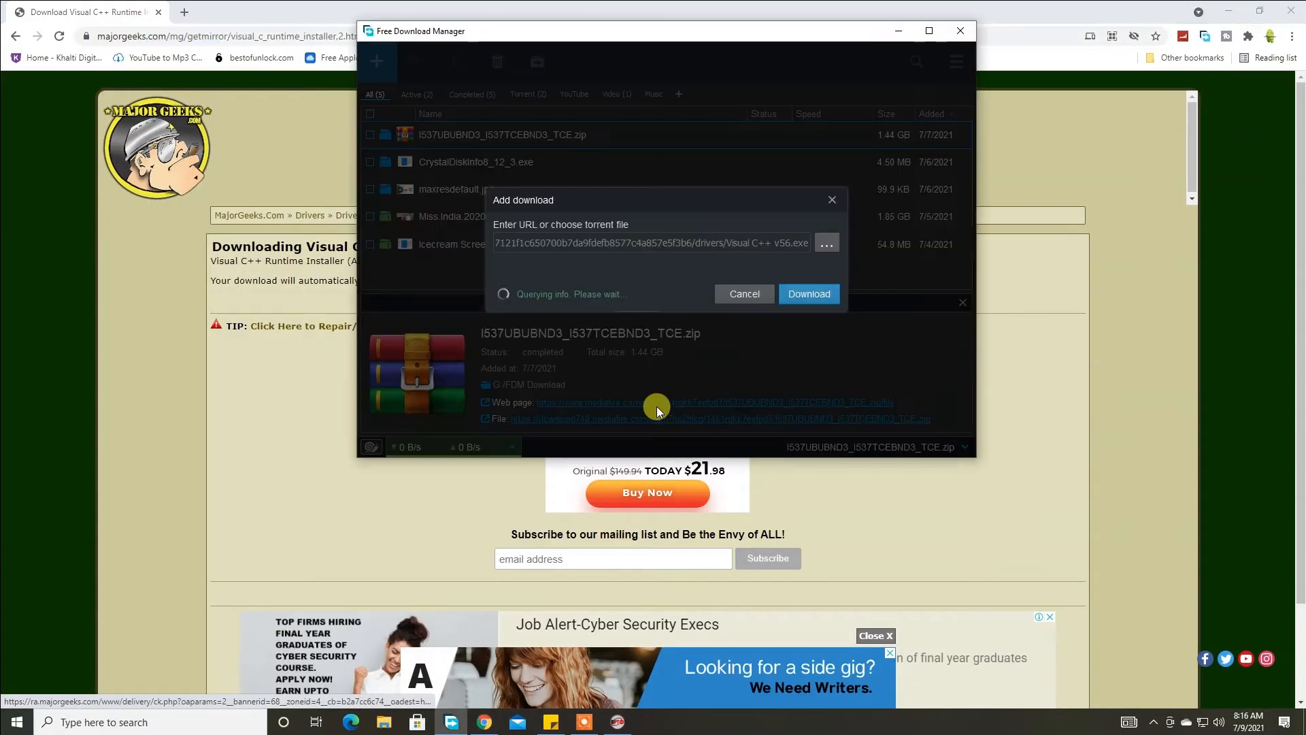
left_click(958, 30)
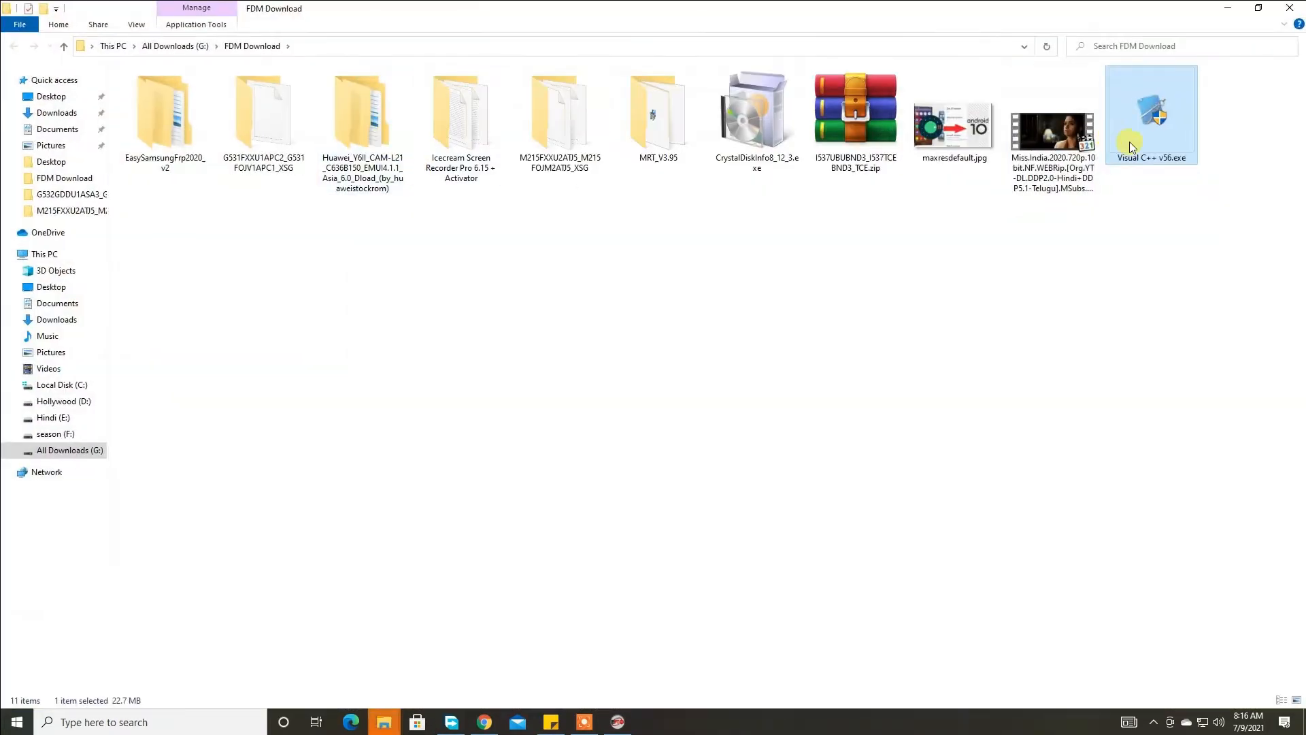
- Run Visual C++ v56.exe from the FDM Download folder to install the runtime
double_click(1150, 113)
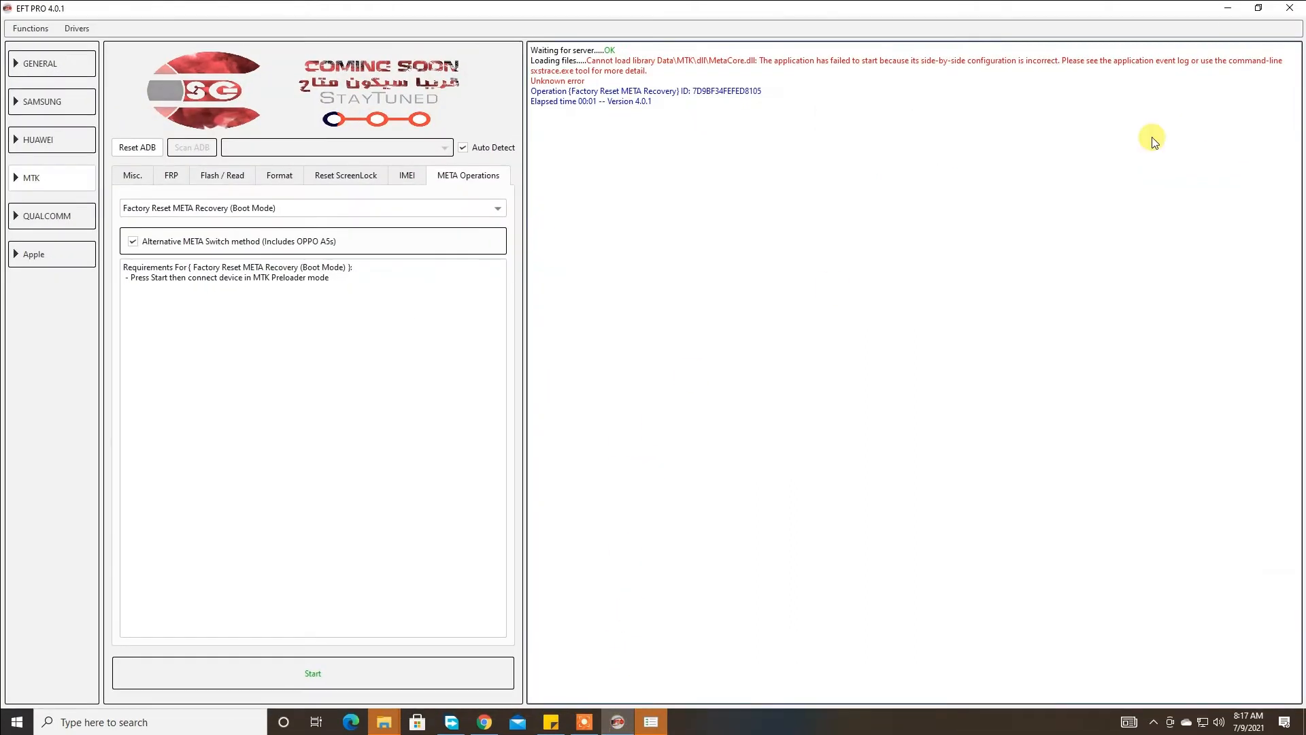
- Close EFT PRO, confirm, and relaunch it from the desktop shortcut with a fresh log
left_click(1296, 8)
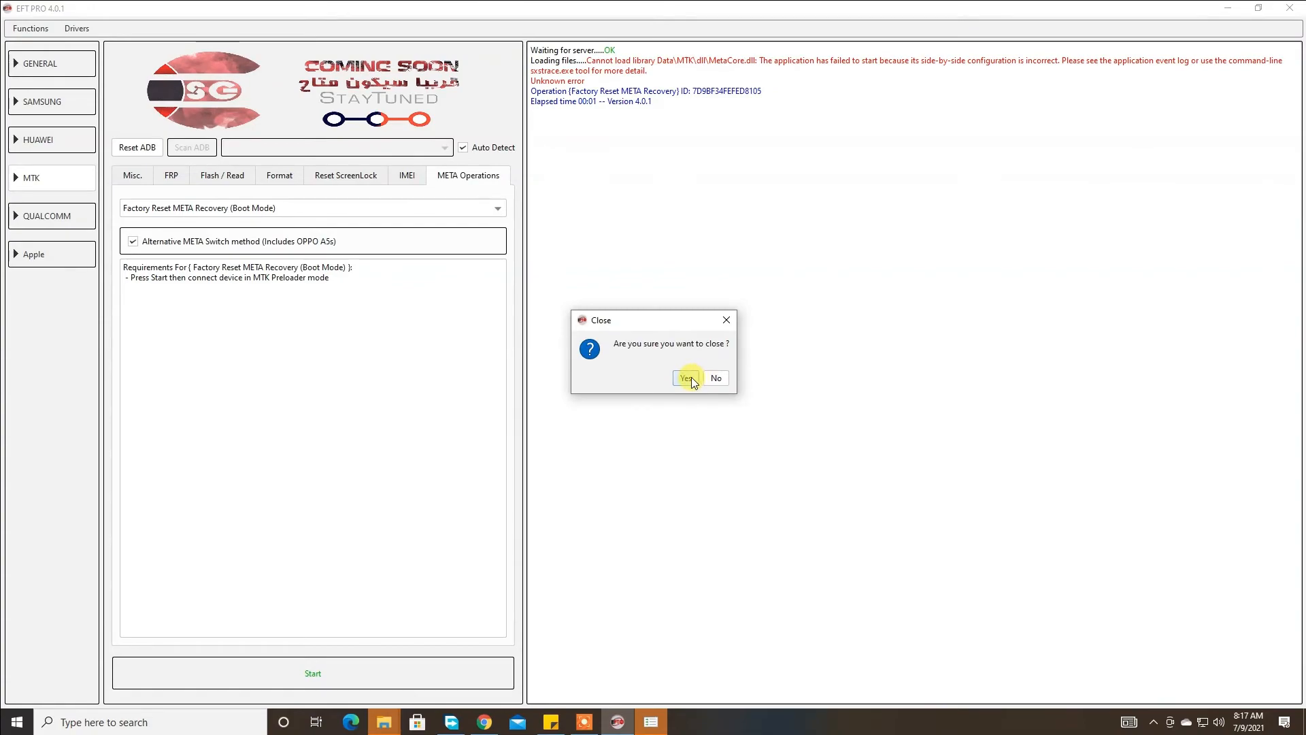
left_click(686, 378)
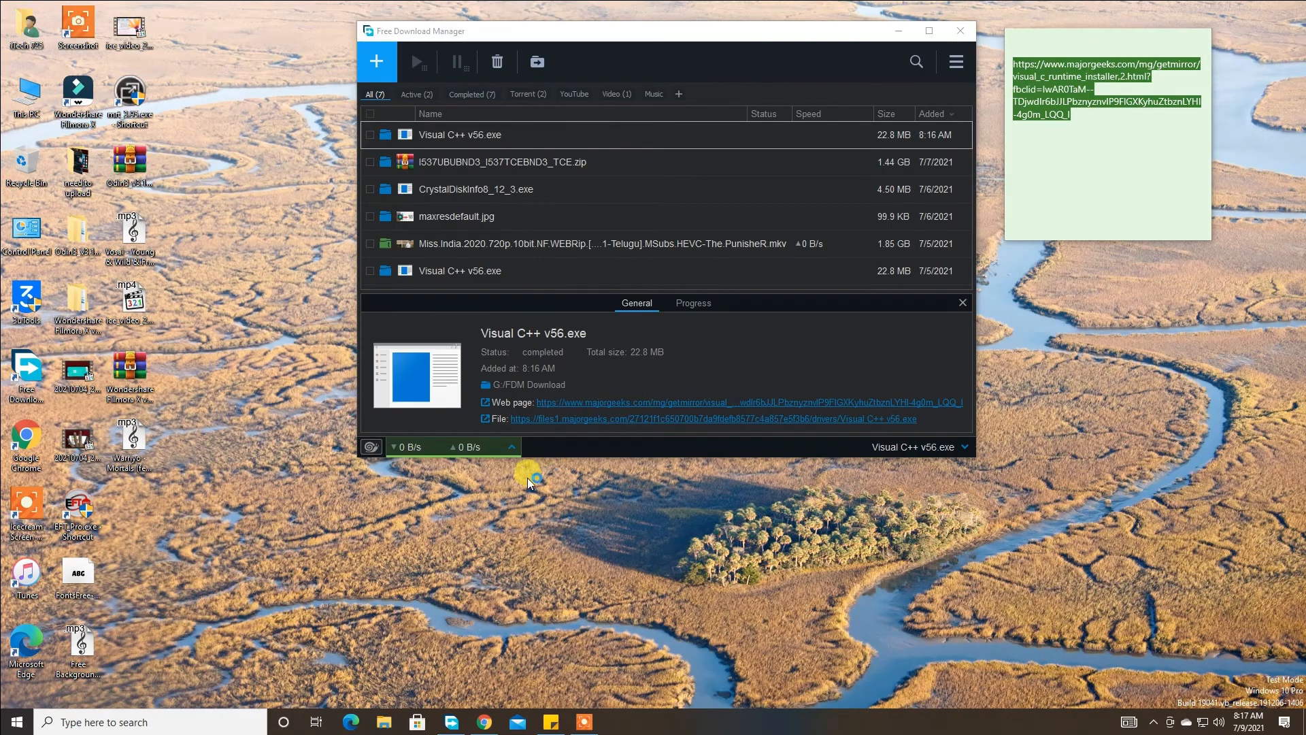
left_click(616, 722)
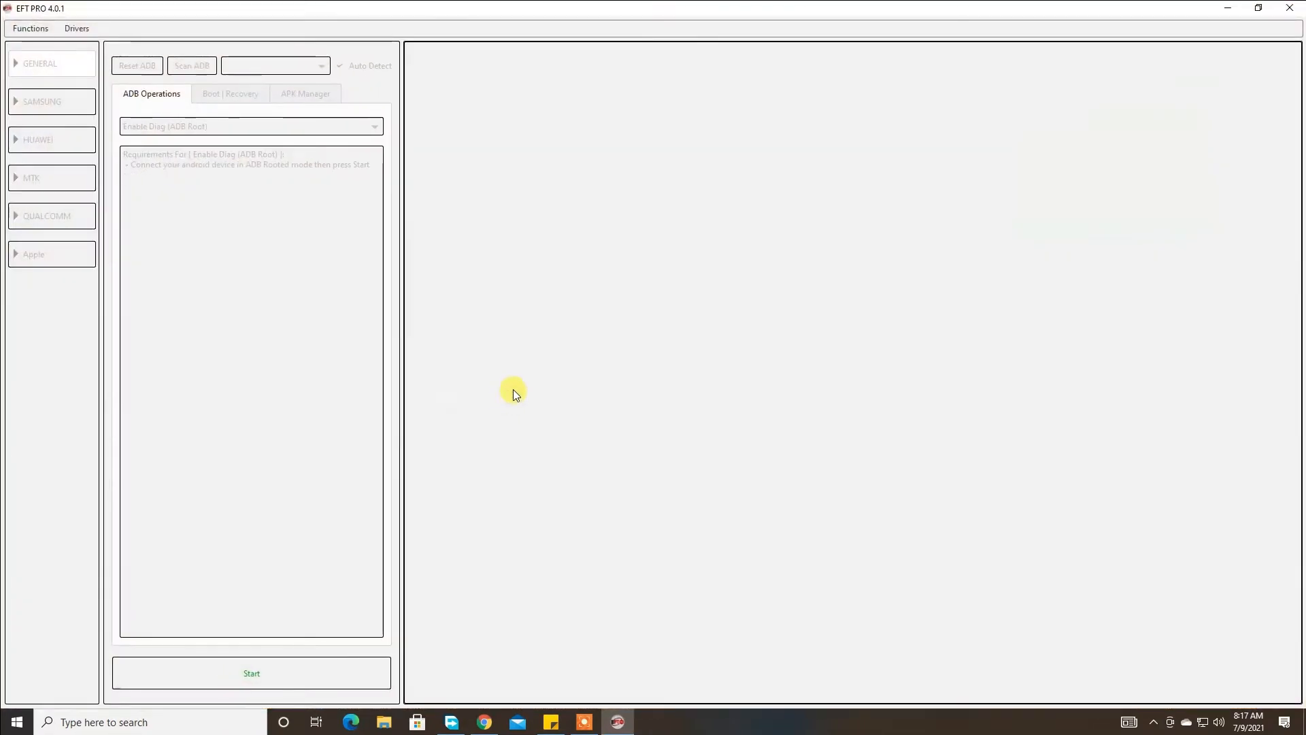
- Start the MTK META Factory Reset again with Alternative META Switch, now reaching the MTK port wait without error
left_click(32, 178)
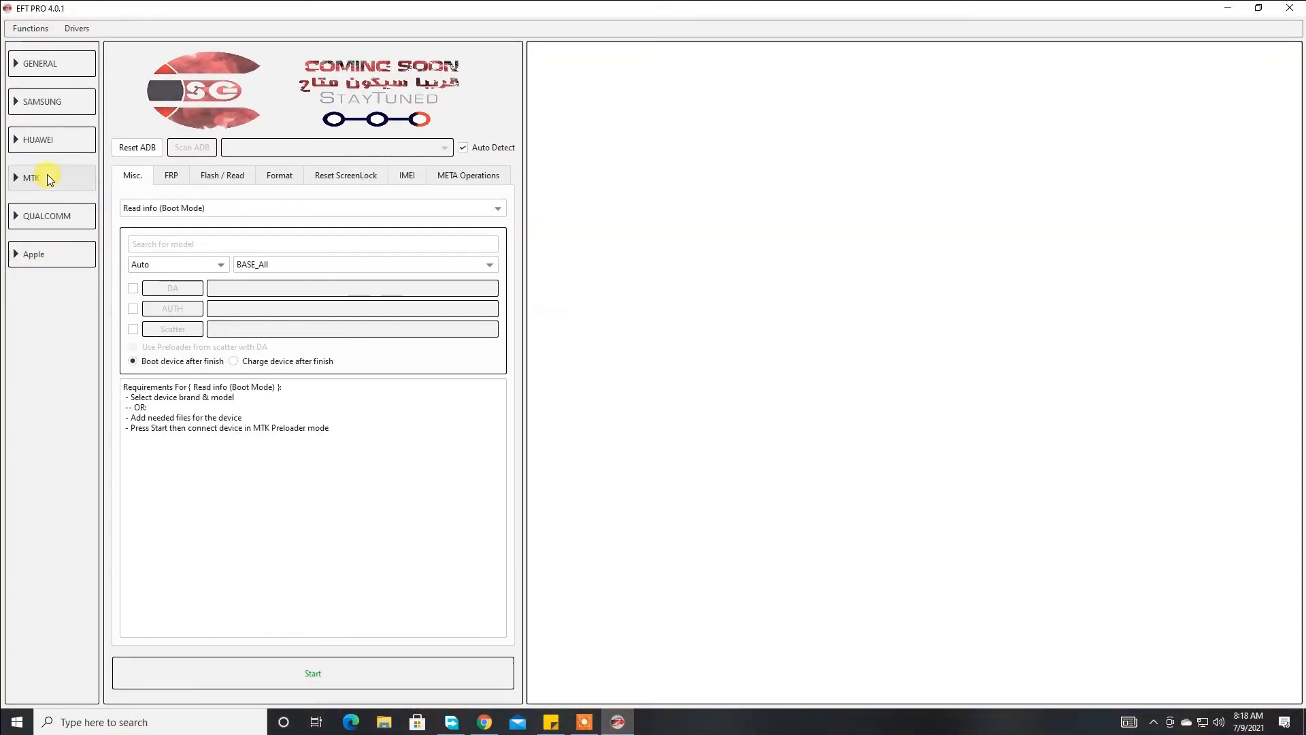
left_click(32, 178)
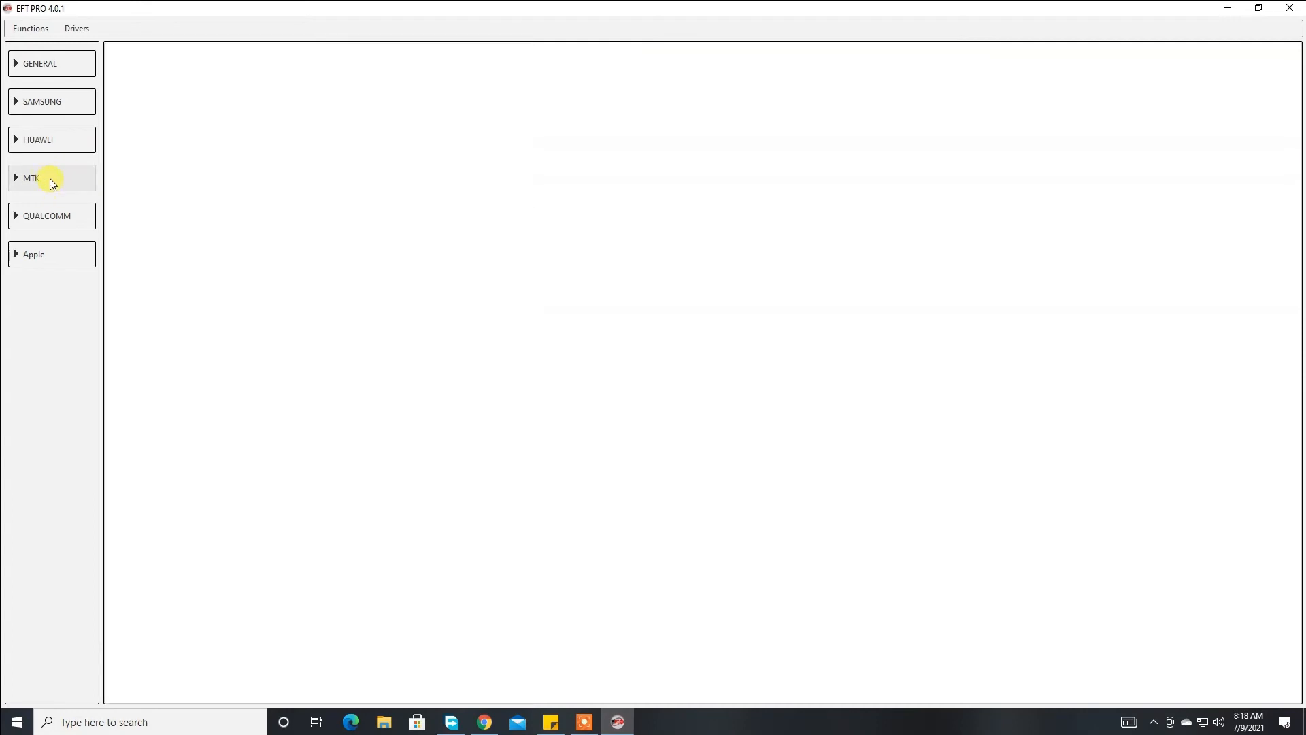
left_click(31, 177)
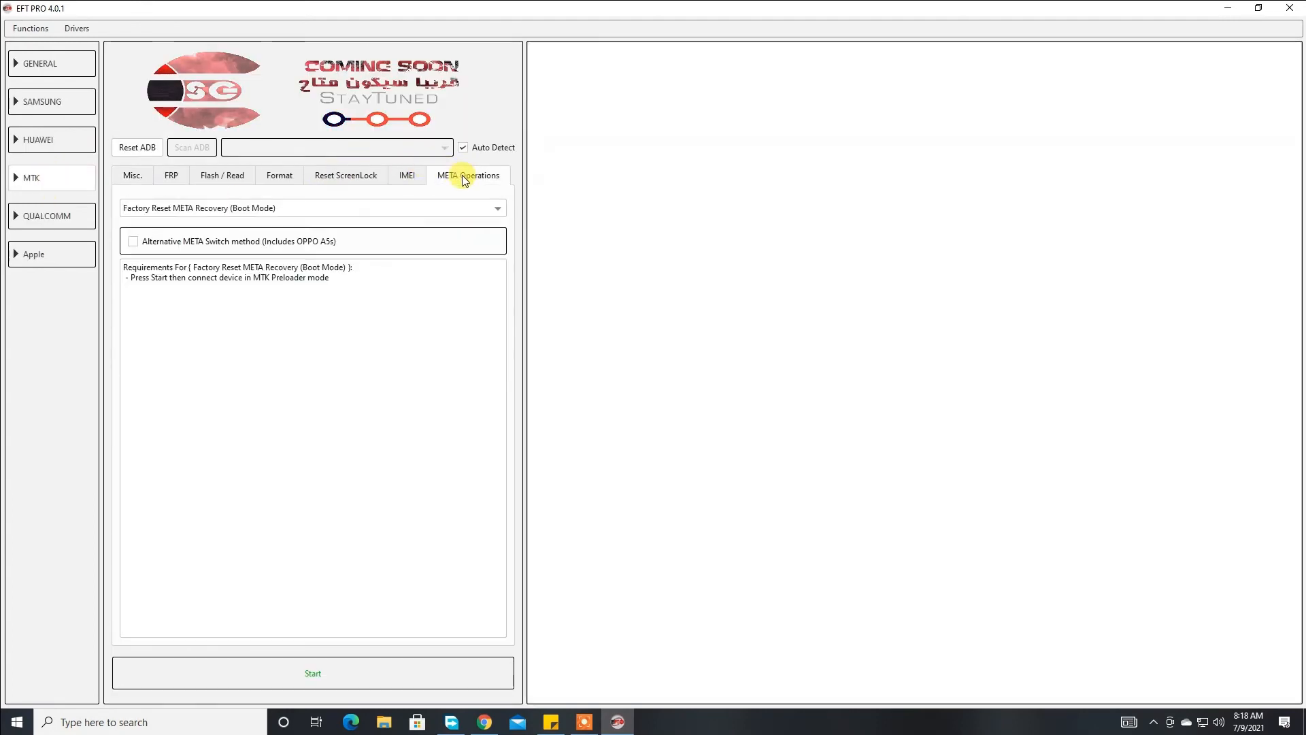
left_click(312, 673)
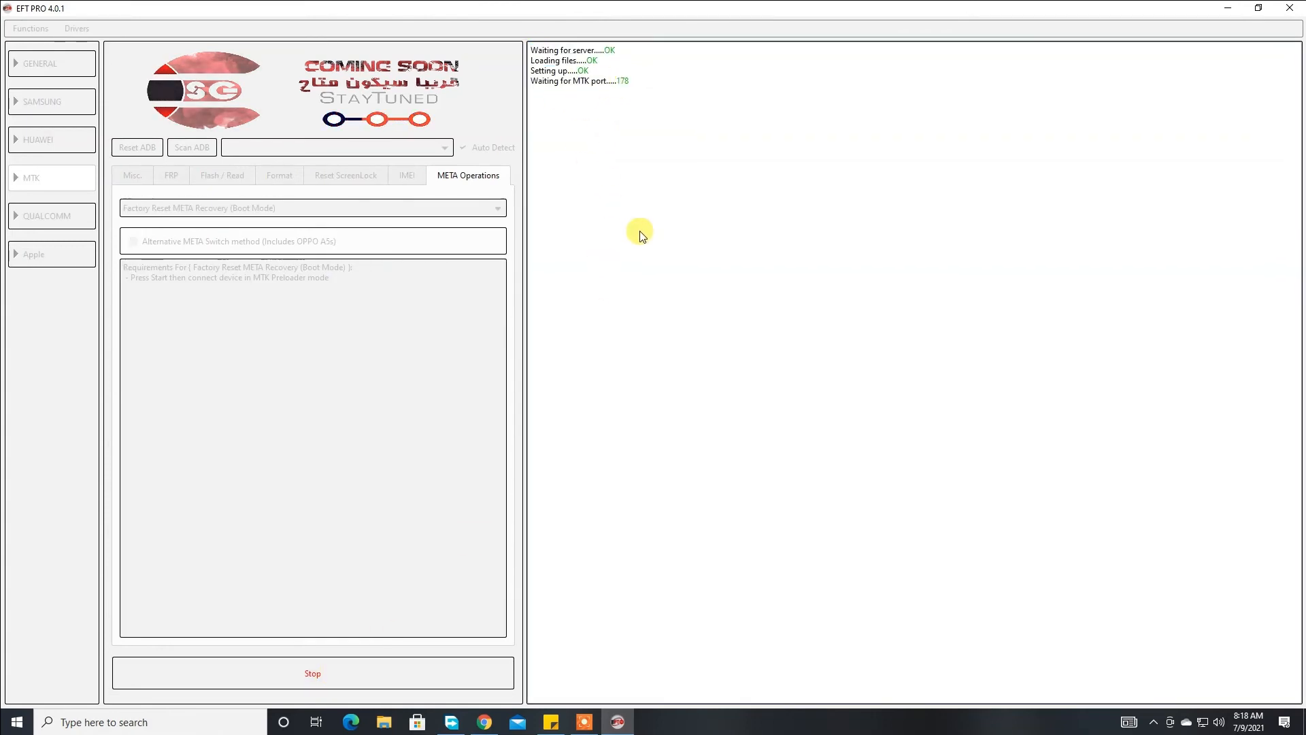
left_click(312, 672)
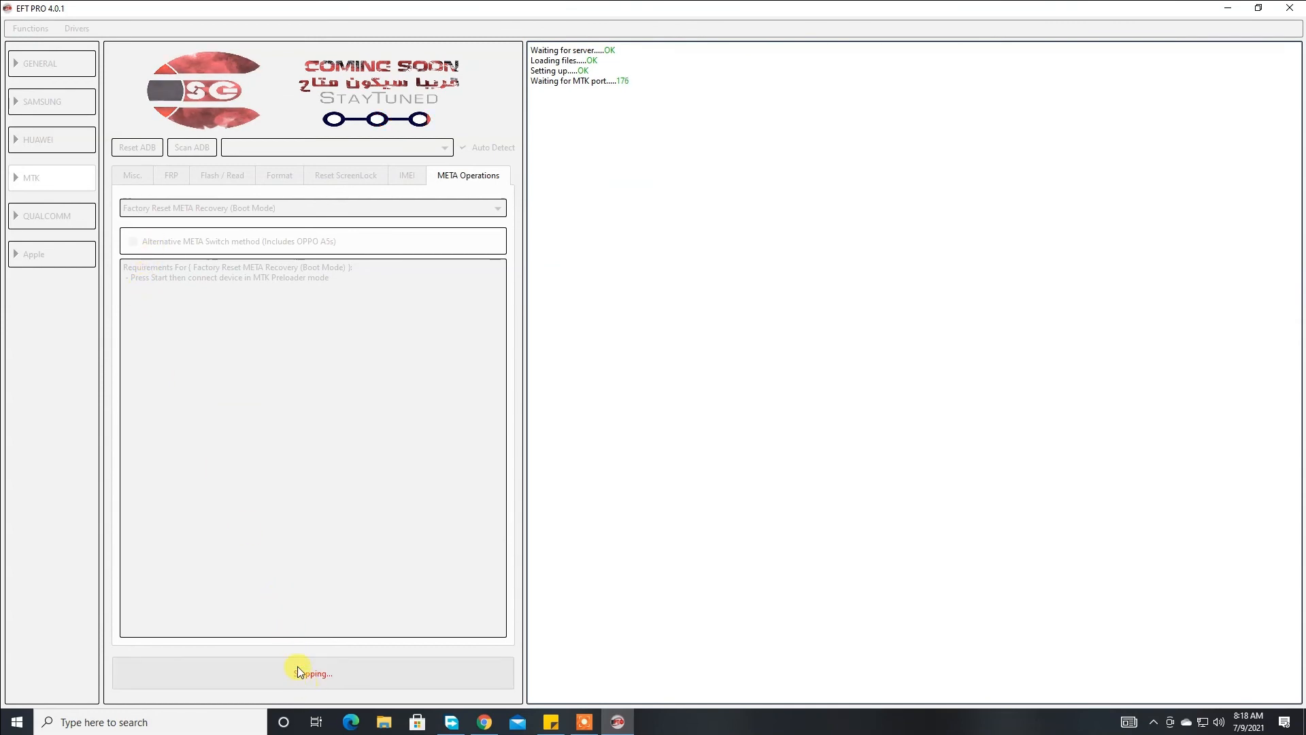
left_click(313, 672)
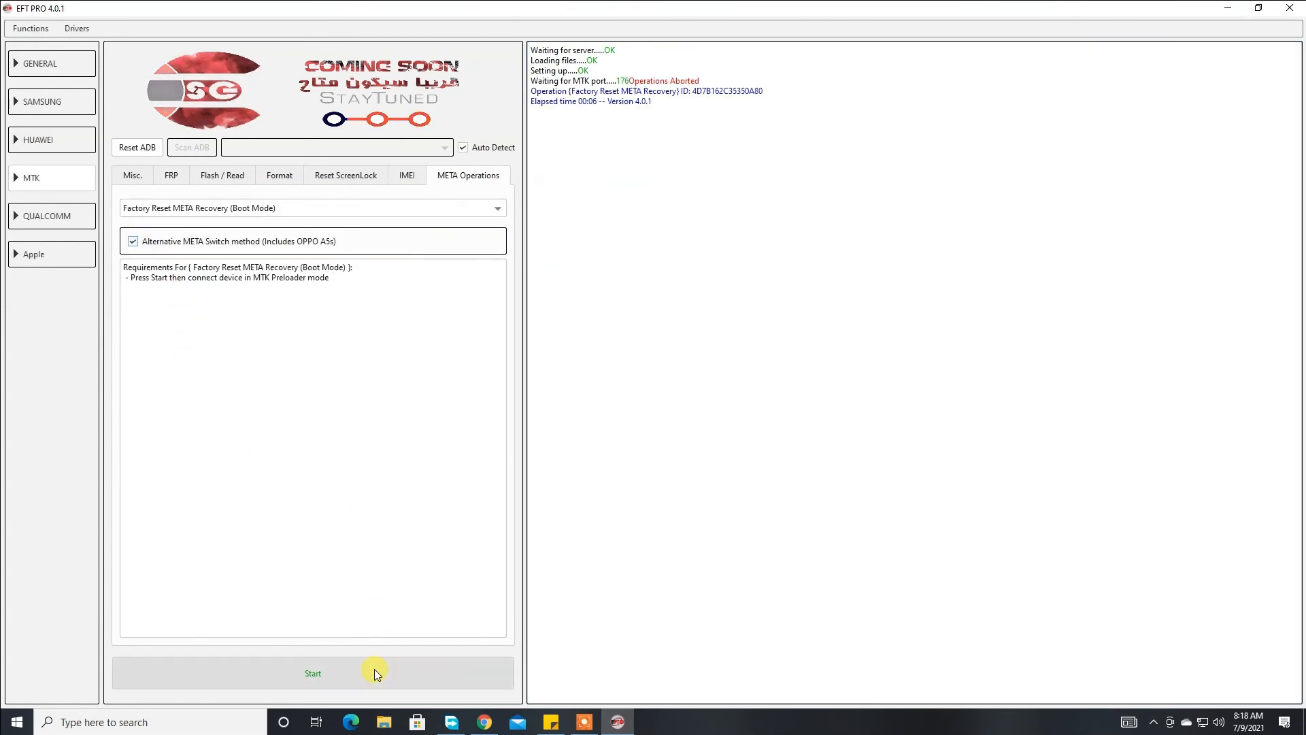
left_click(313, 673)
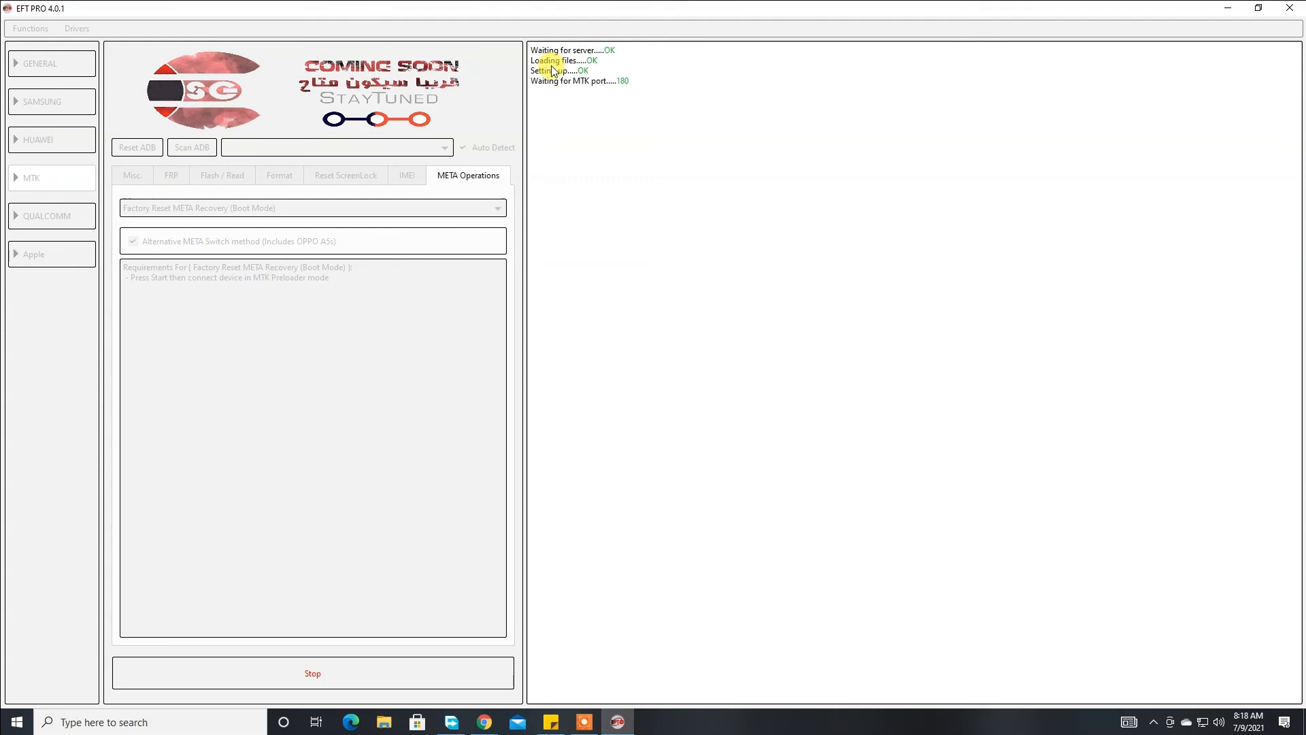